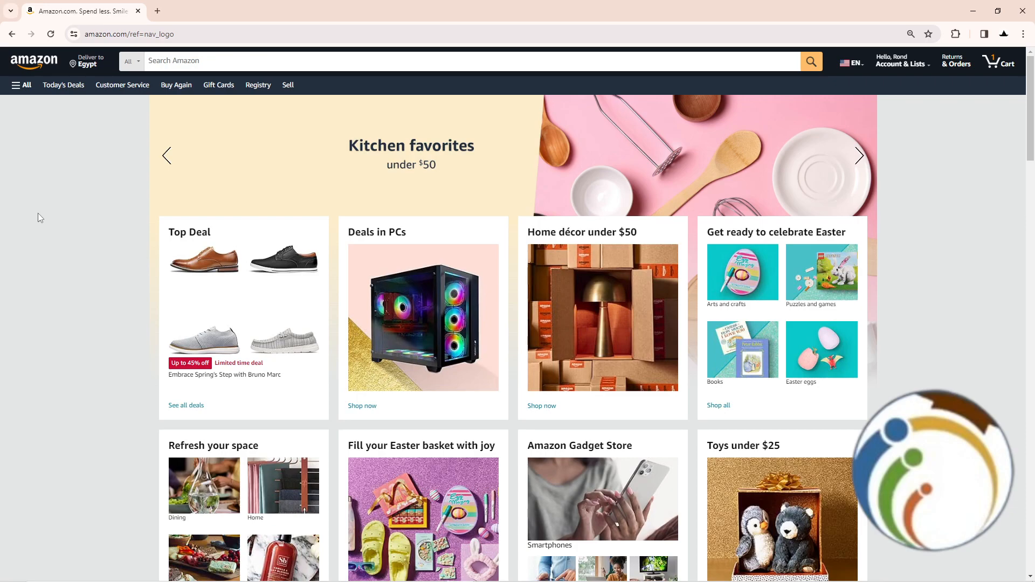
Go to the Your Account overview page from the Account & Lists link
click(860, 155)
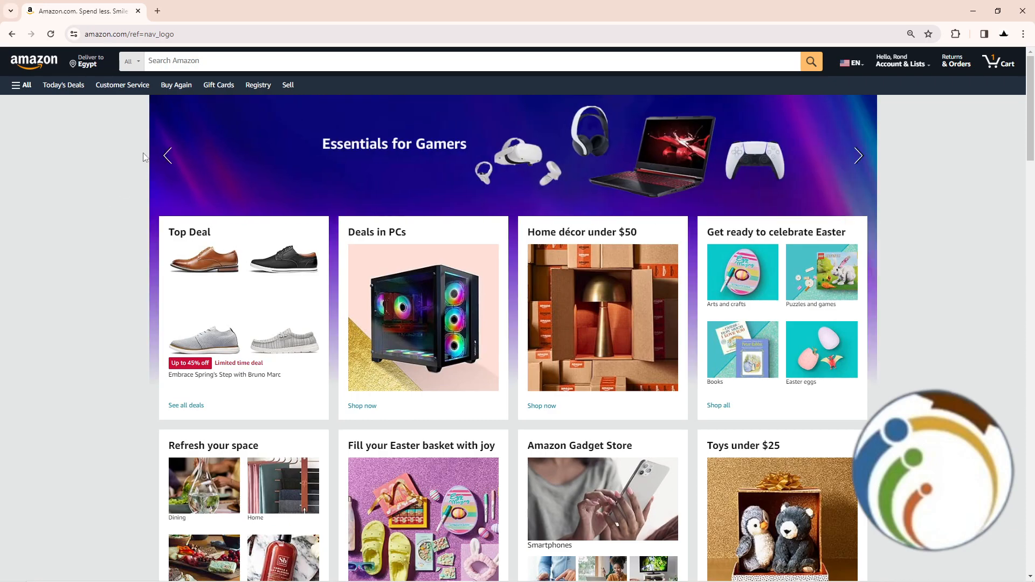
click(900, 59)
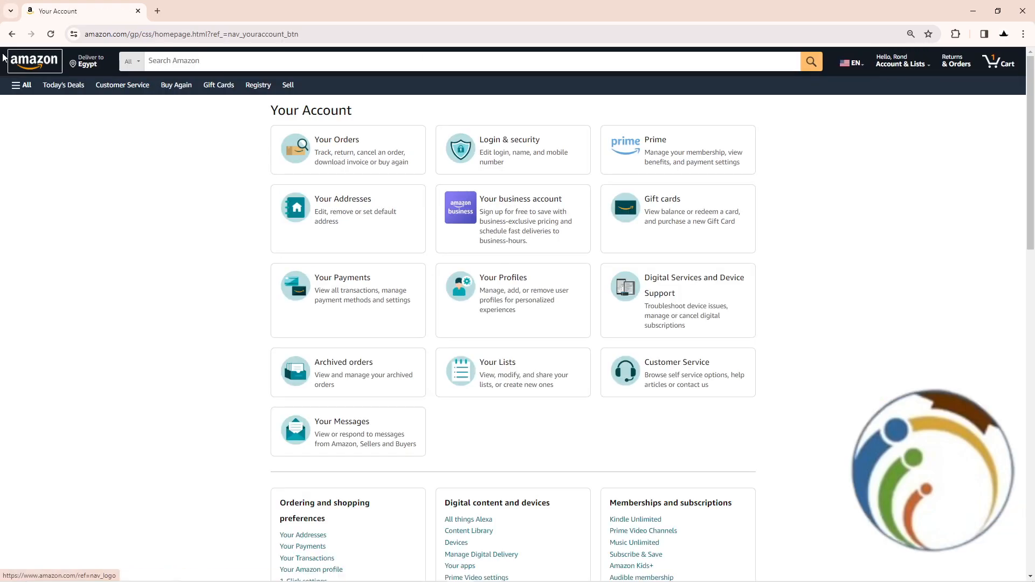
click(901, 60)
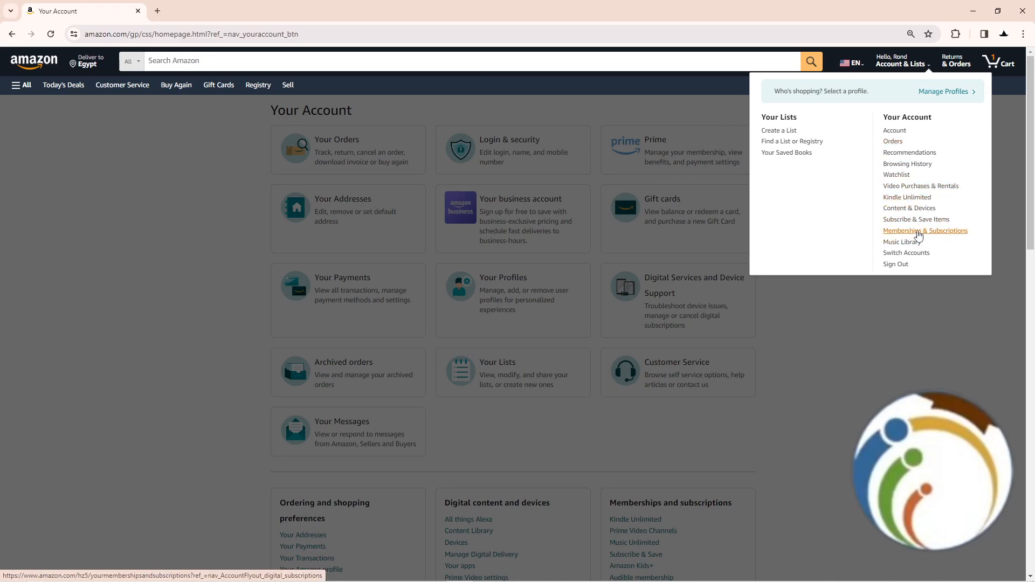
mouse_move(921, 232)
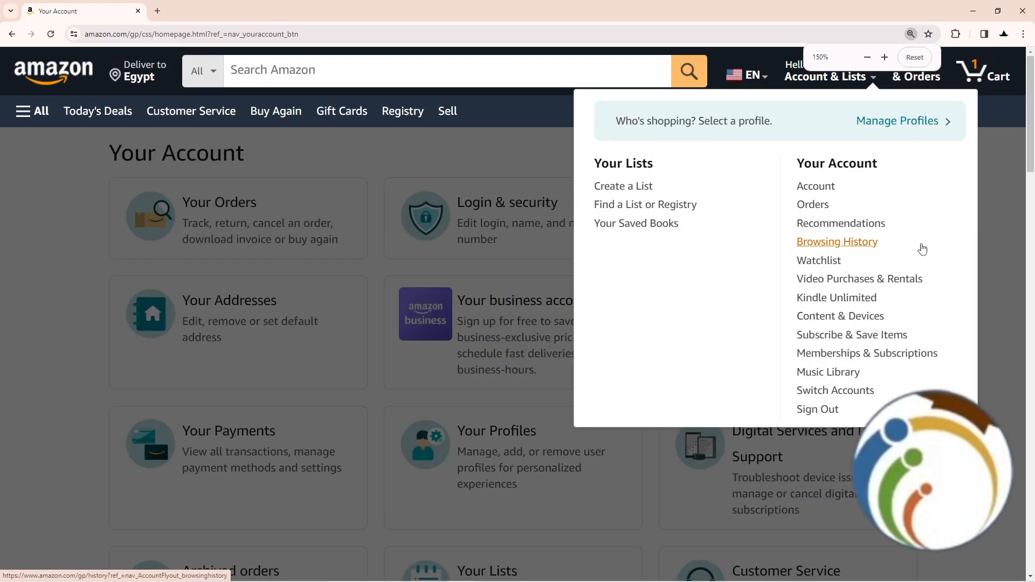
Visit Memberships & Subscriptions, then head to the Gift Cards store via the nav bar
click(868, 353)
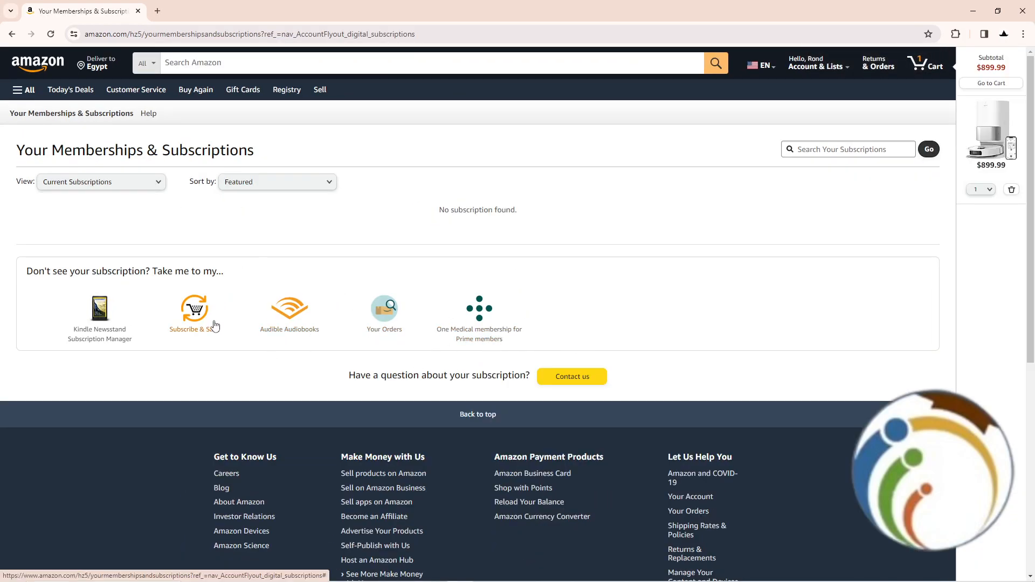
mouse_move(156, 275)
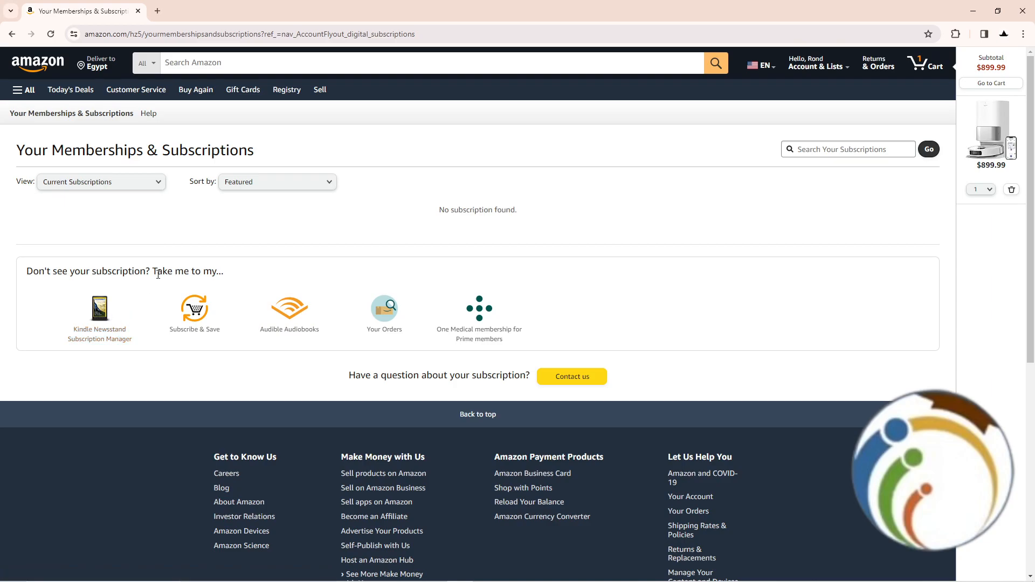
mouse_move(243, 90)
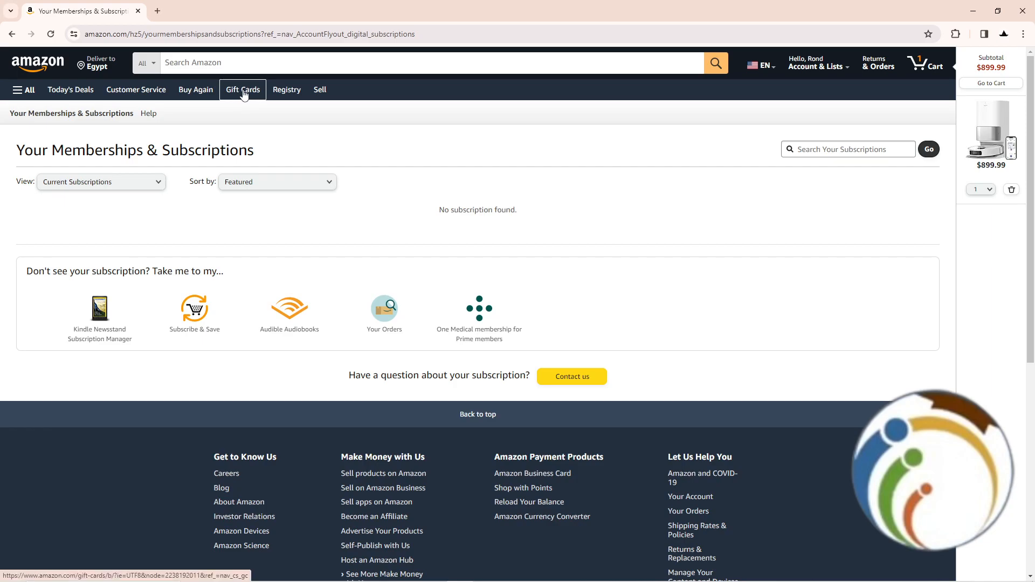
mouse_move(24, 89)
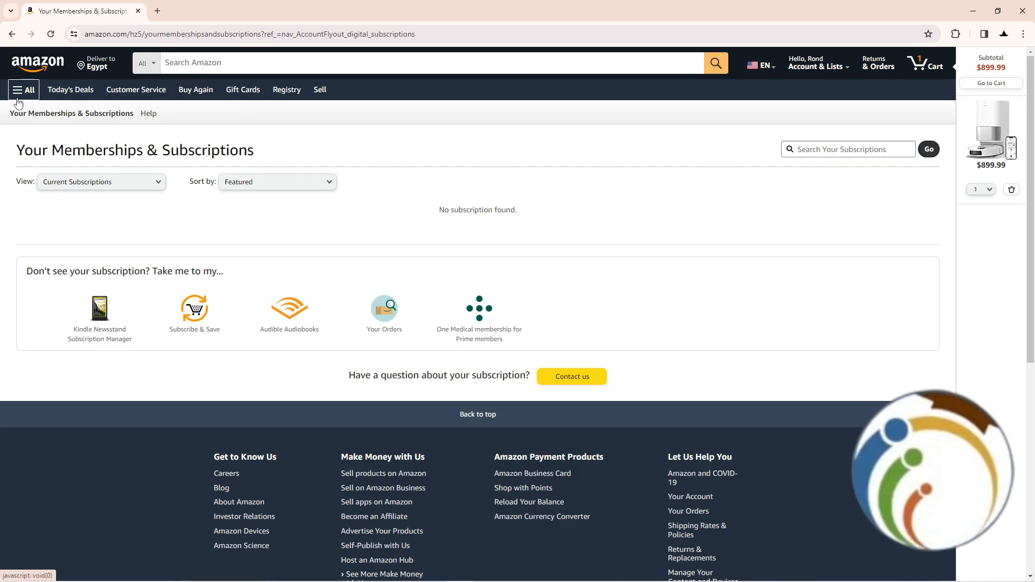
click(23, 90)
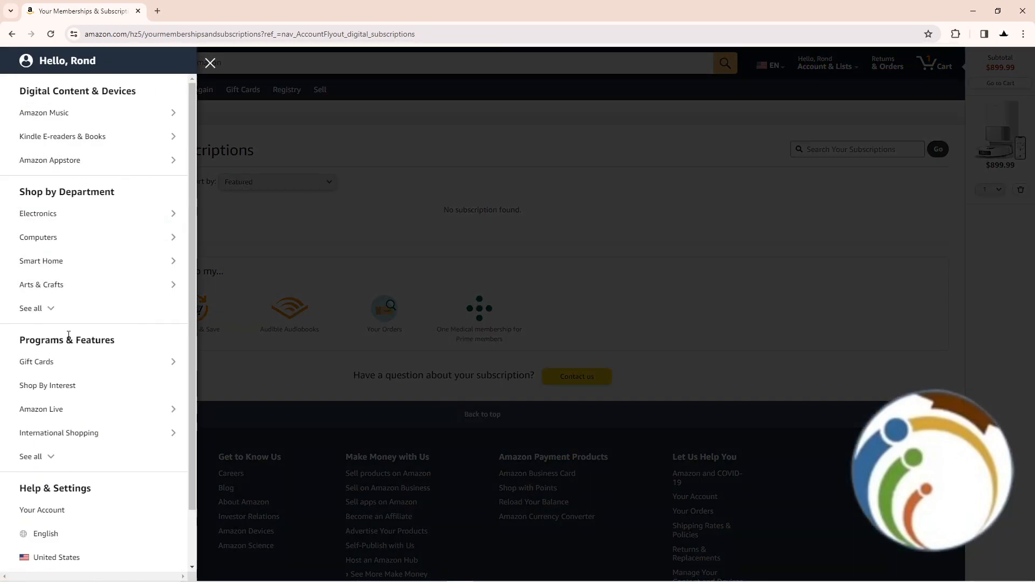
click(211, 63)
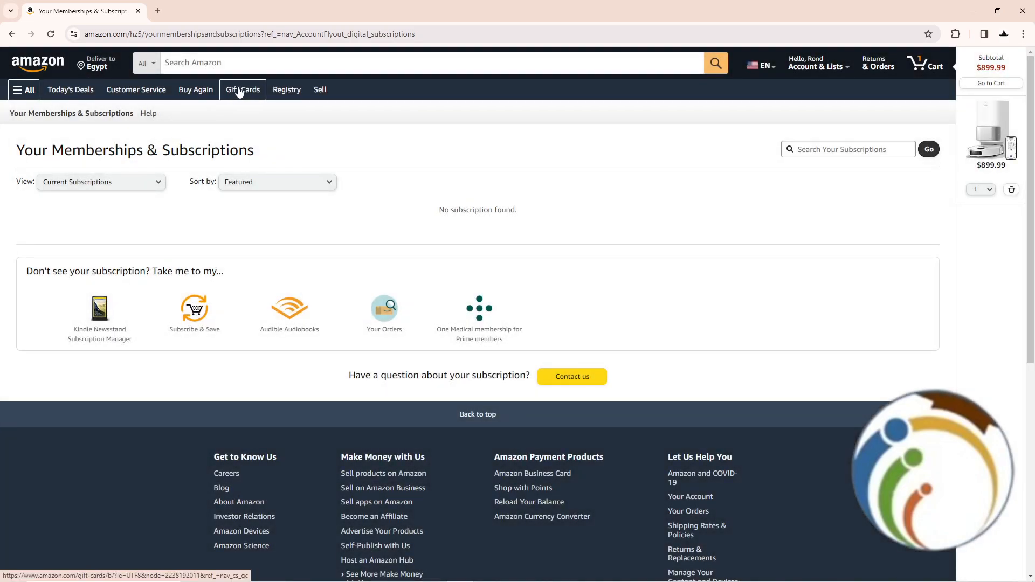
click(242, 89)
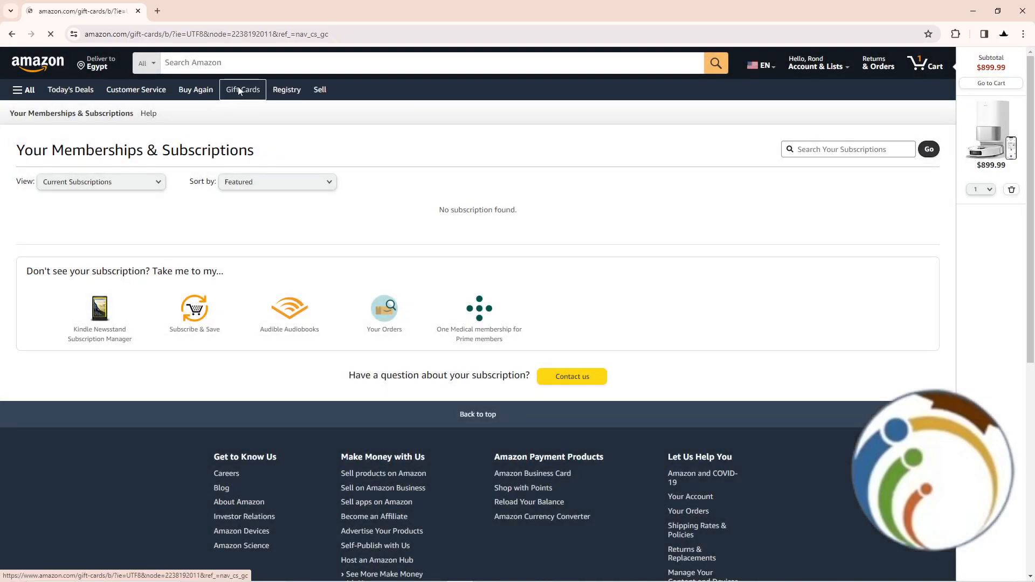
Look over the Gift Cards store page and choose Shop eGift cards now from the banner
click(241, 90)
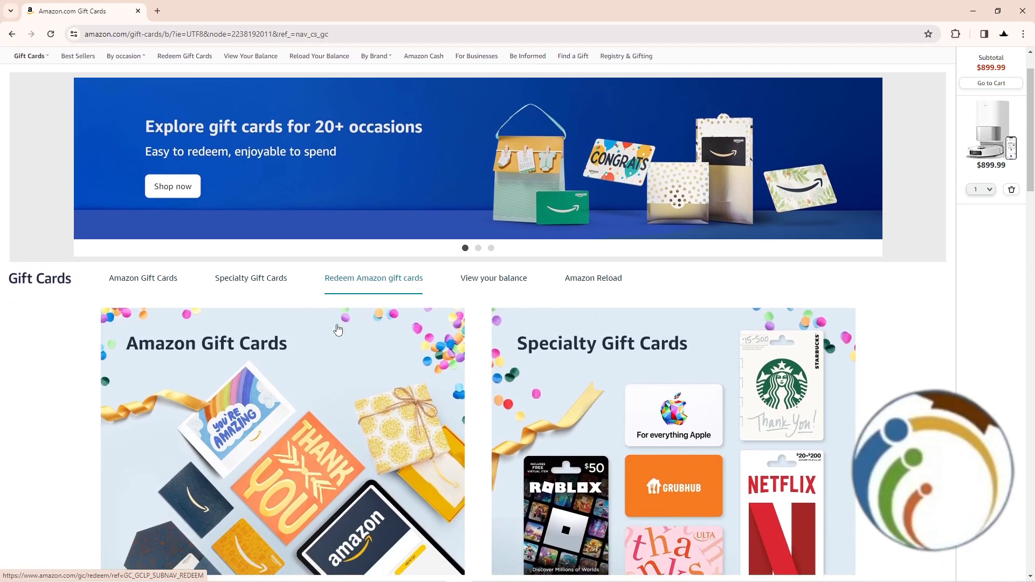
scroll(down, 3)
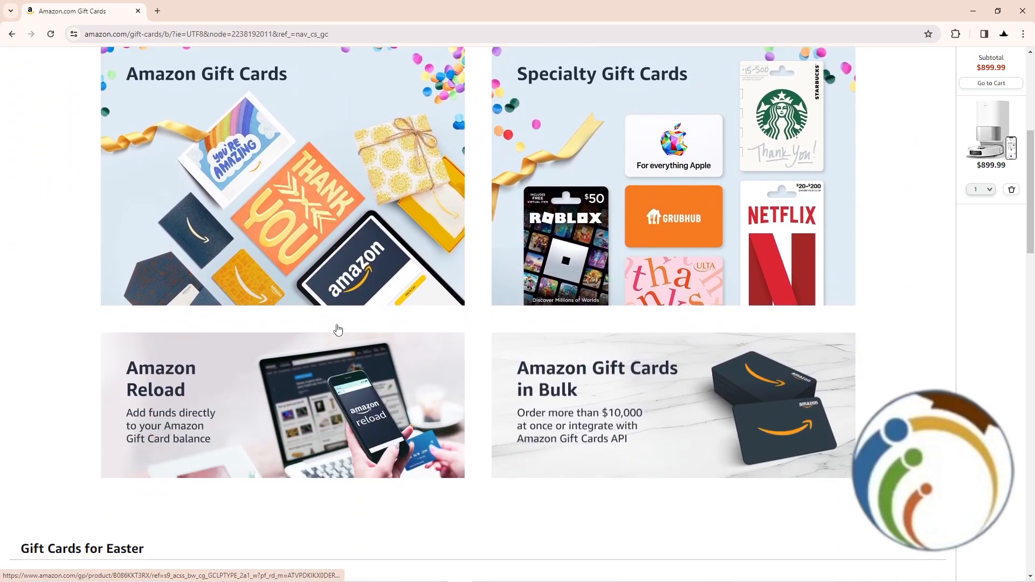
scroll(up, 3)
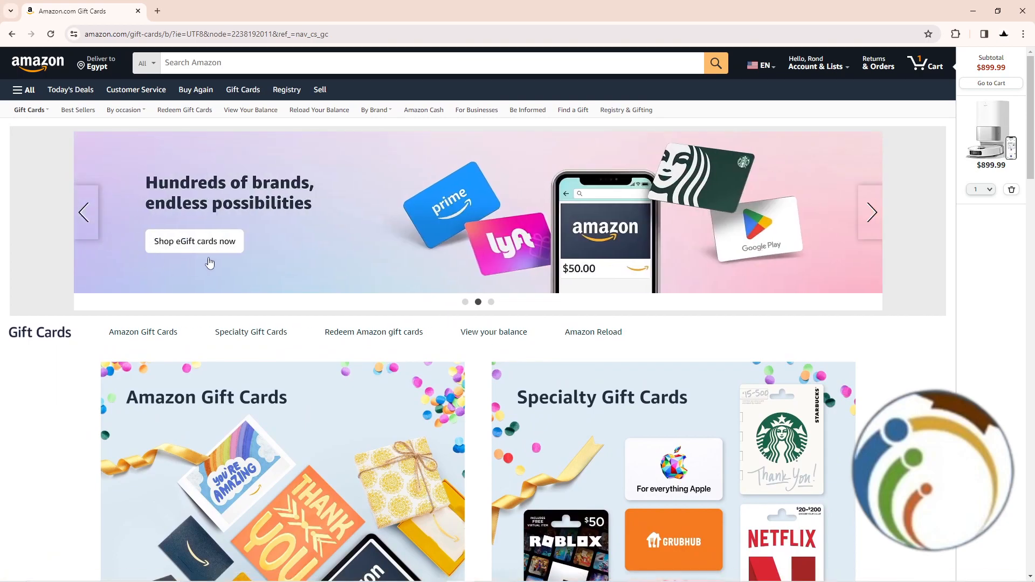
mouse_move(564, 213)
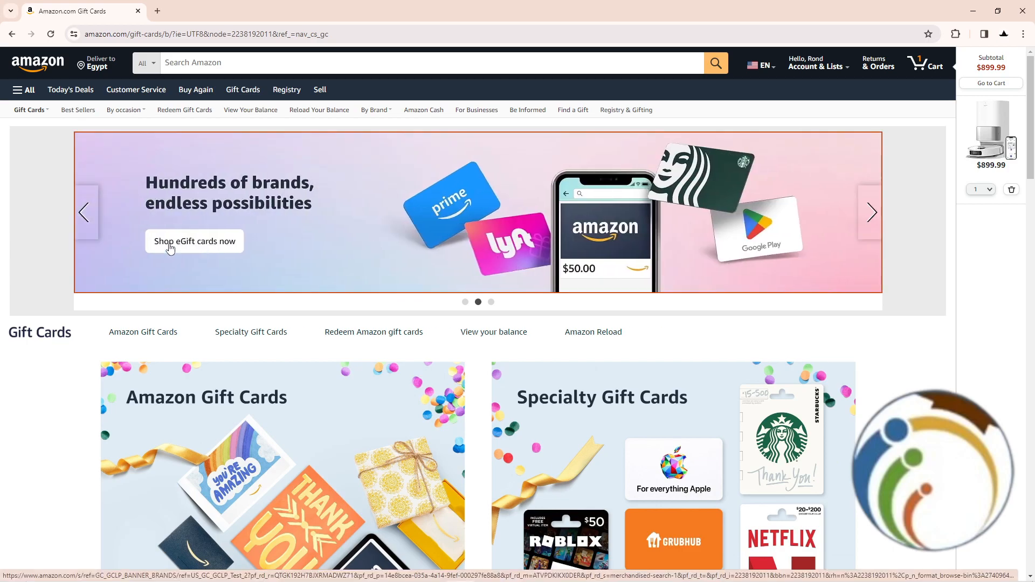
click(193, 241)
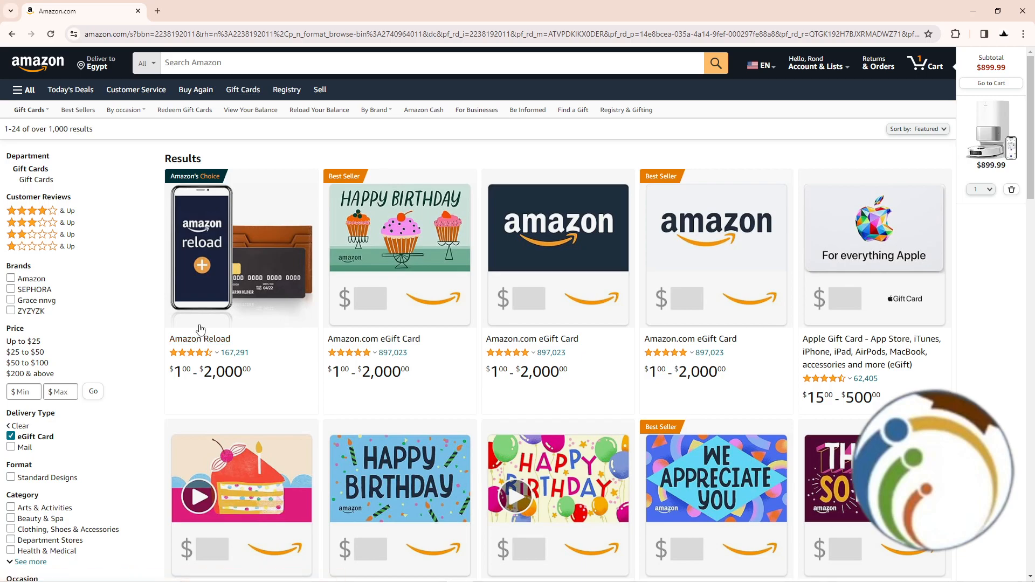
Scroll through the eGift card results grid to review the available designs
scroll(down, 3)
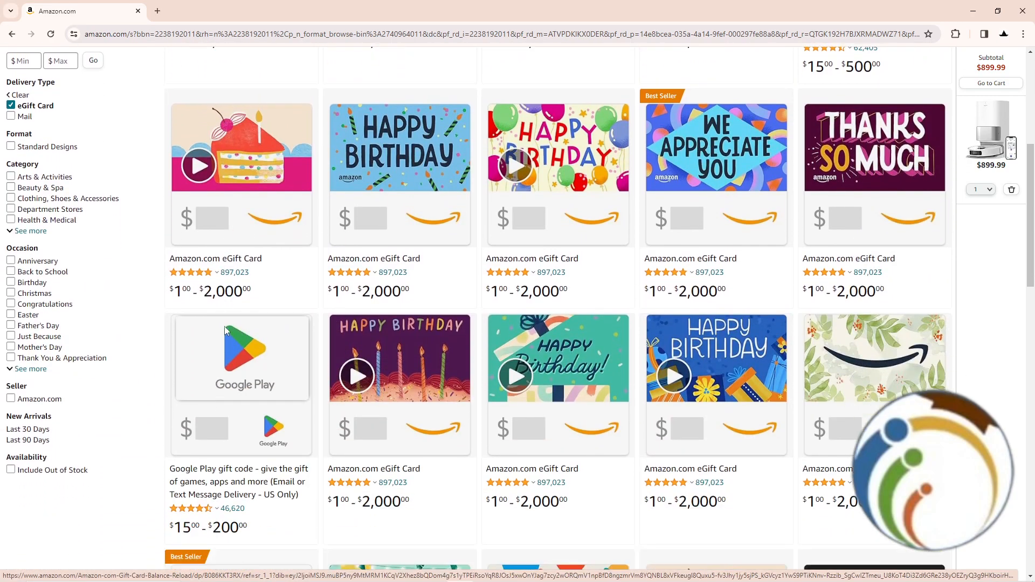
scroll(down, 3)
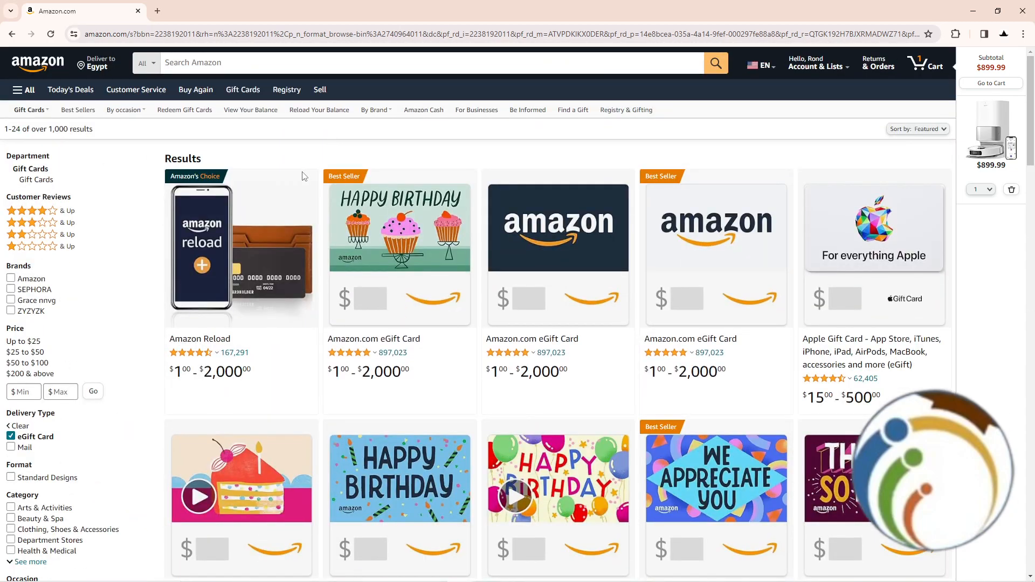
scroll(down, 3)
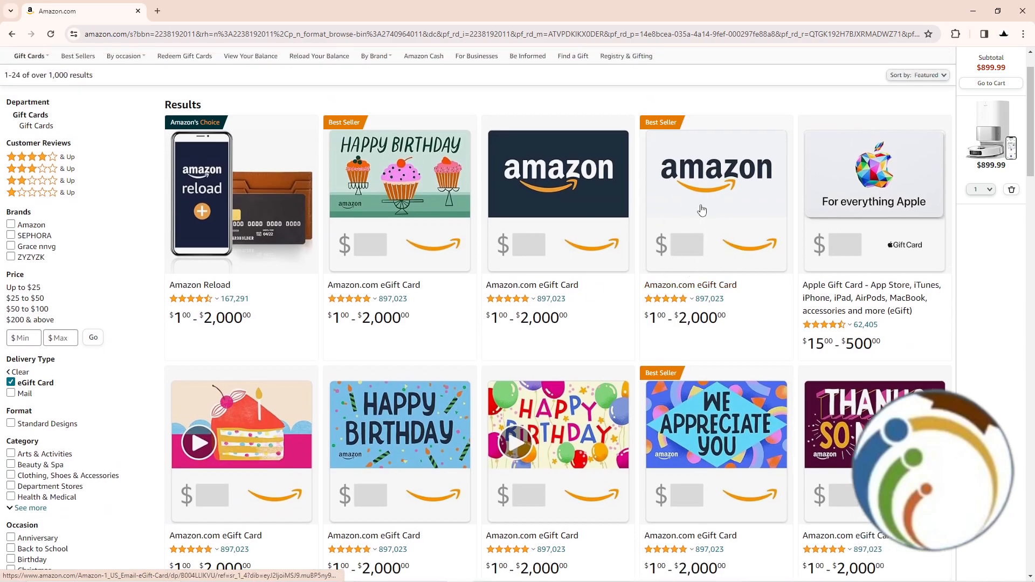
Select the Amazon.com eGift Card with a $50 amount and Email delivery, stopping at Add to cart
click(715, 173)
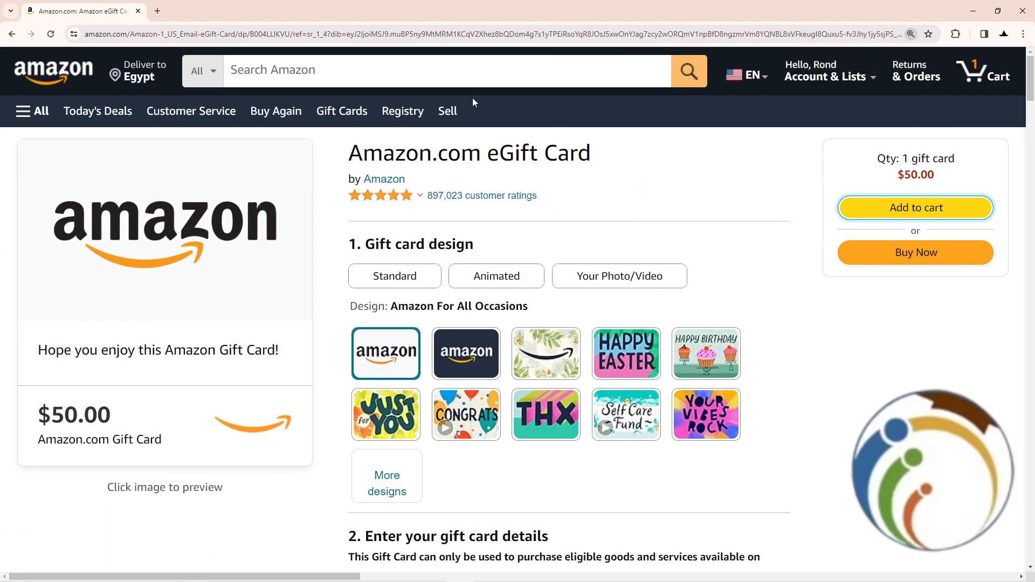
click(915, 207)
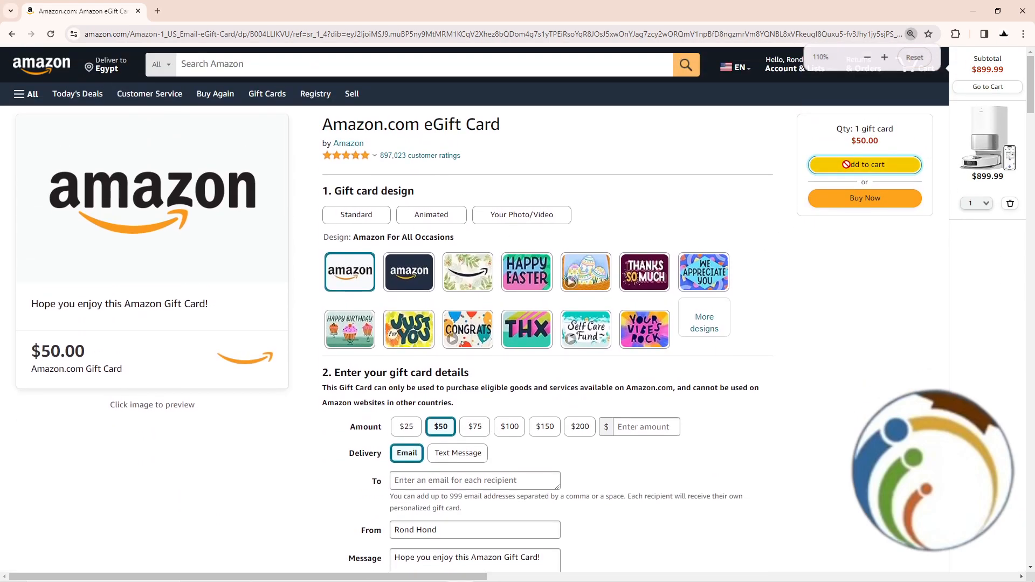
click(864, 164)
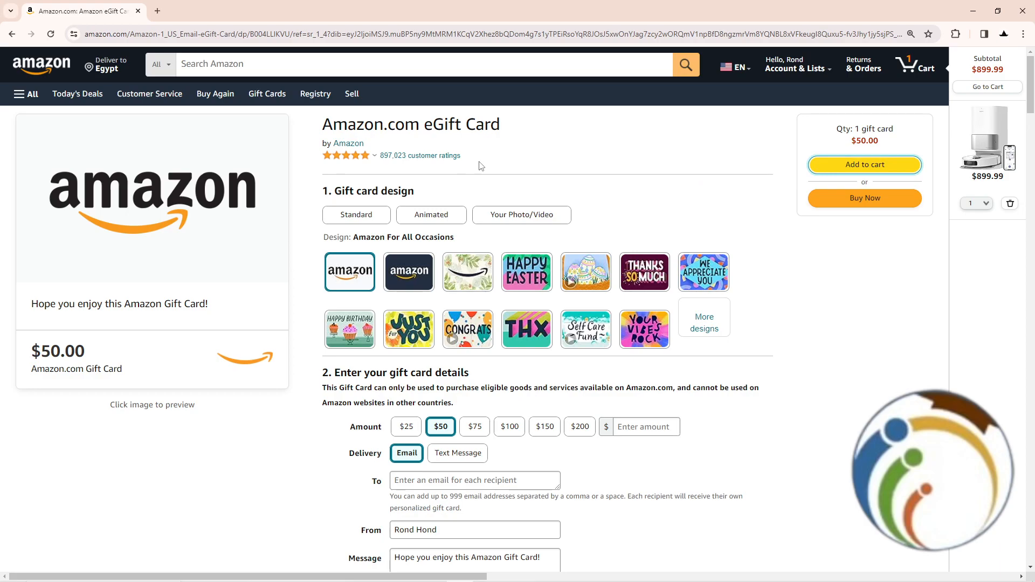